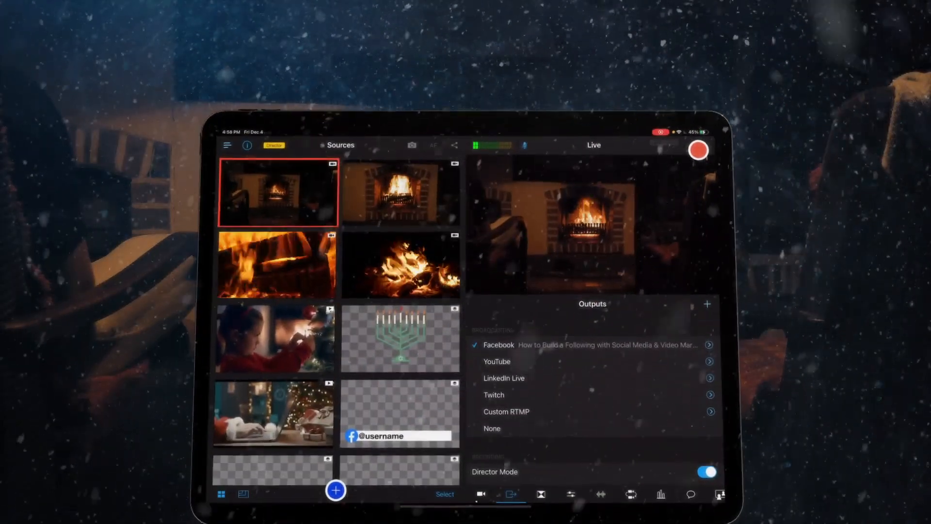
Show the Autoswitch settings with shuffle off and a 0 min 3 s interval
{"action": "left_click", "coordinate": [631, 496]}
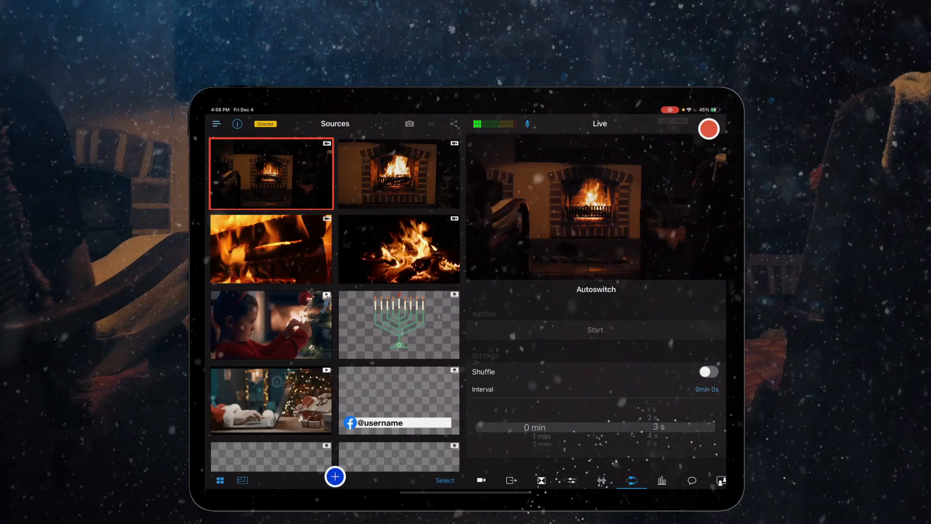
Start autoswitching so the live shot cycles through the fire sources to the tree-decorating girl
{"action": "left_click", "coordinate": [399, 173]}
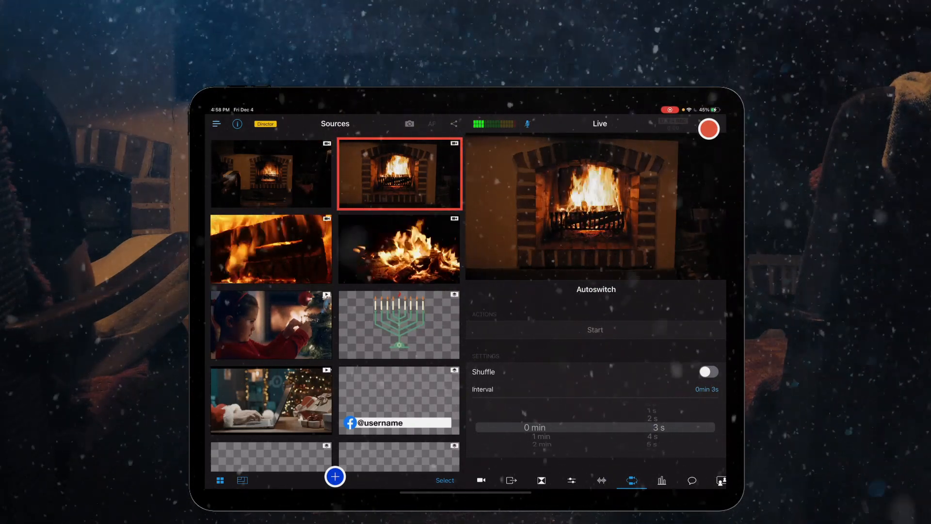
{"action": "left_click", "coordinate": [270, 249]}
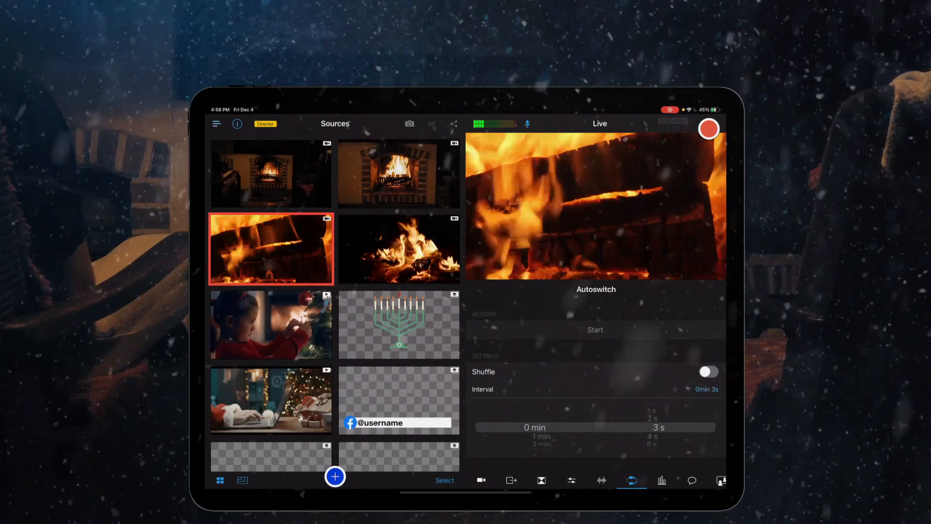
{"action": "left_click", "coordinate": [399, 249]}
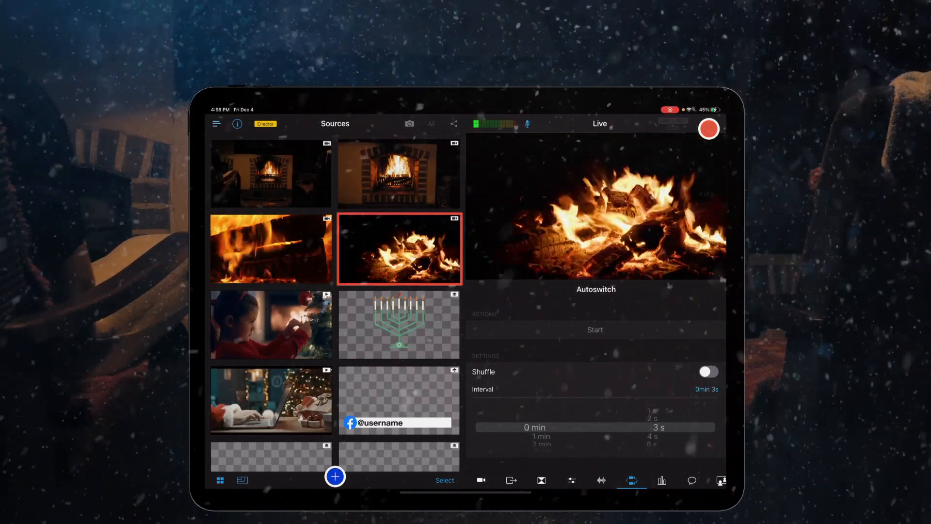
{"action": "left_click", "coordinate": [271, 173]}
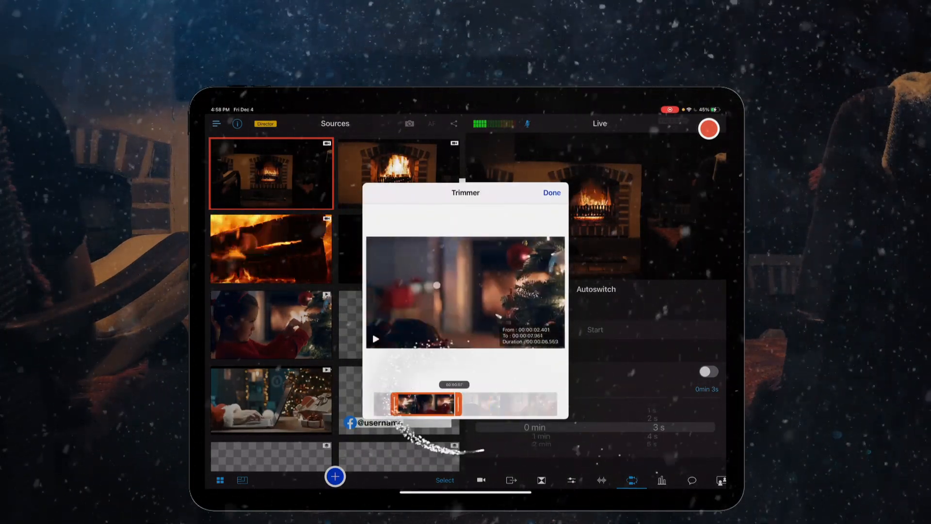
Trim the video clip to a chosen section and bring up the Assets types
{"action": "left_click", "coordinate": [550, 193]}
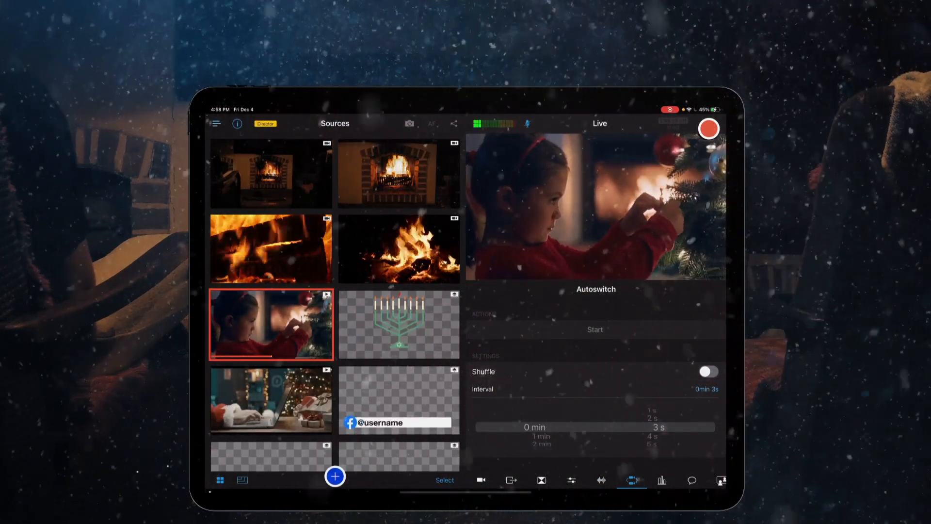
{"action": "left_click", "coordinate": [334, 475]}
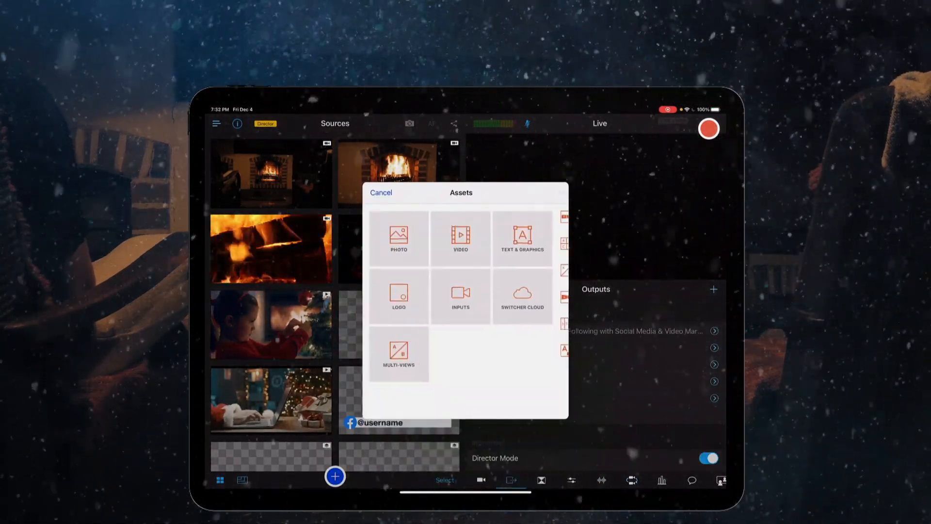
Cancel Assets and reveal the menorah graphic's Edit, Duplicate, Reorder and Remove options
{"action": "left_click", "coordinate": [398, 352]}
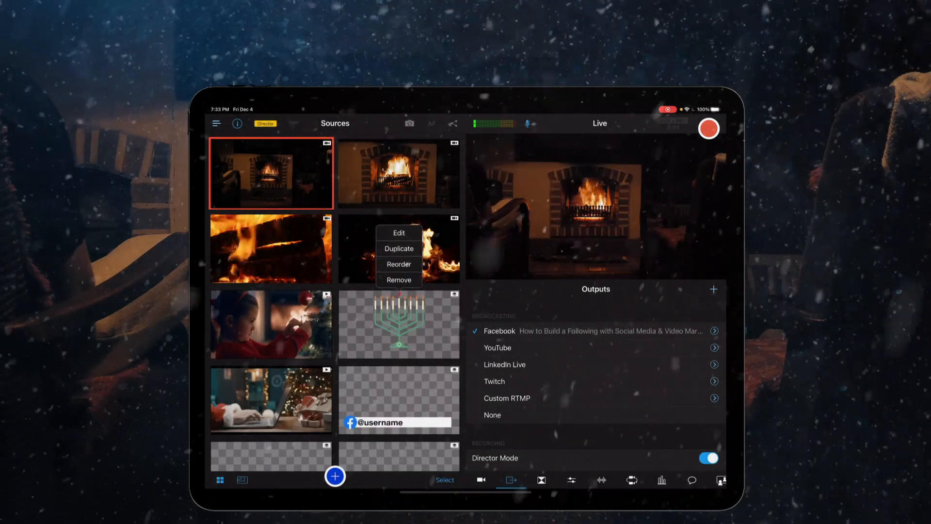
Edit the menorah graphic's properties, aligning it bottom-right over the live fireplace shot
{"action": "left_click", "coordinate": [398, 232]}
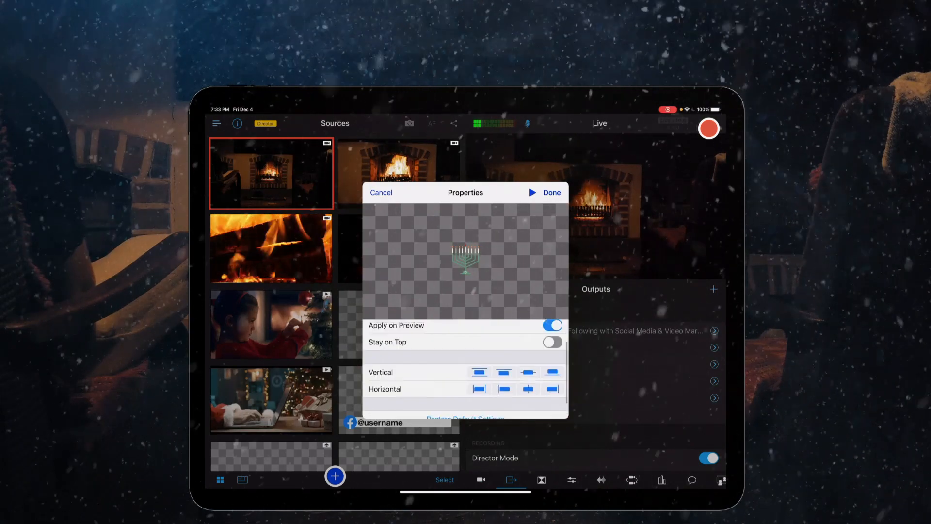
{"action": "scroll", "scroll_direction": "down", "scroll_amount": 3}
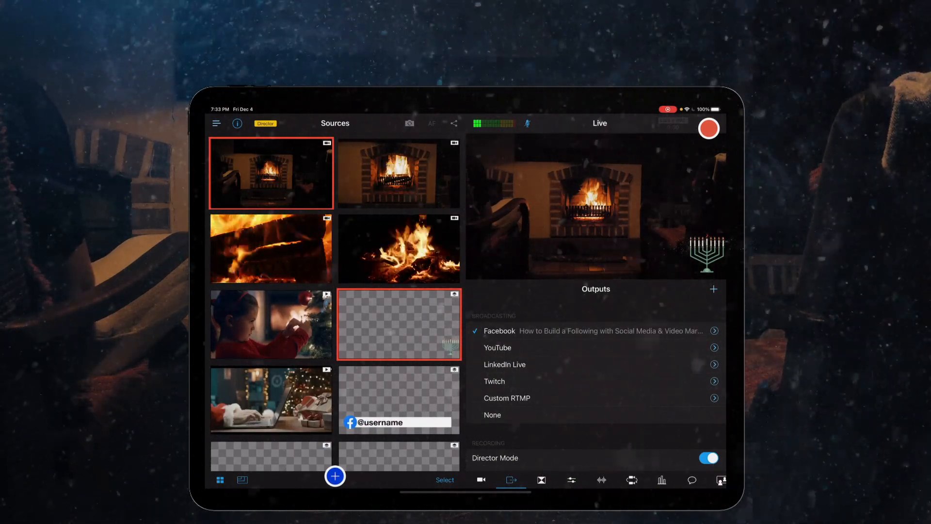
Schedule a LinkedIn Live stream for 12/25/2020 12:00 AM at High quality
{"action": "left_click", "coordinate": [270, 399]}
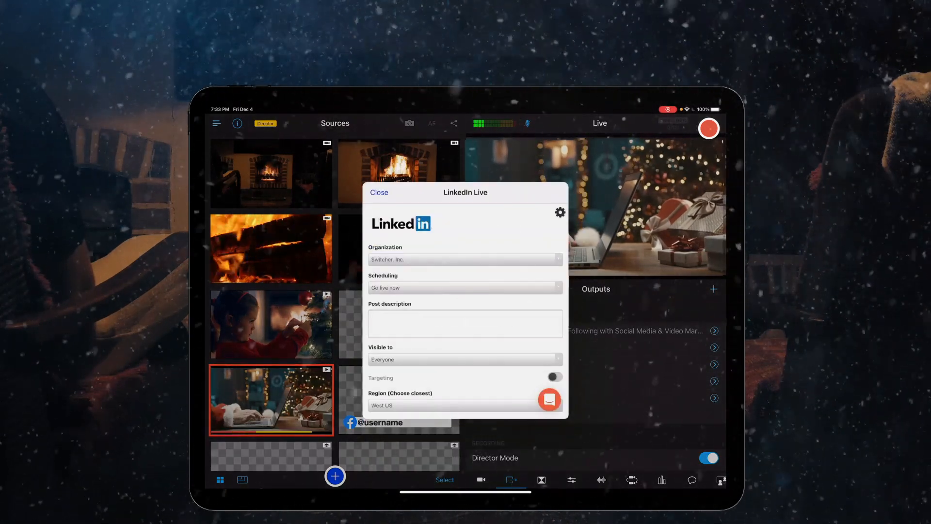
{"action": "left_click", "coordinate": [464, 287]}
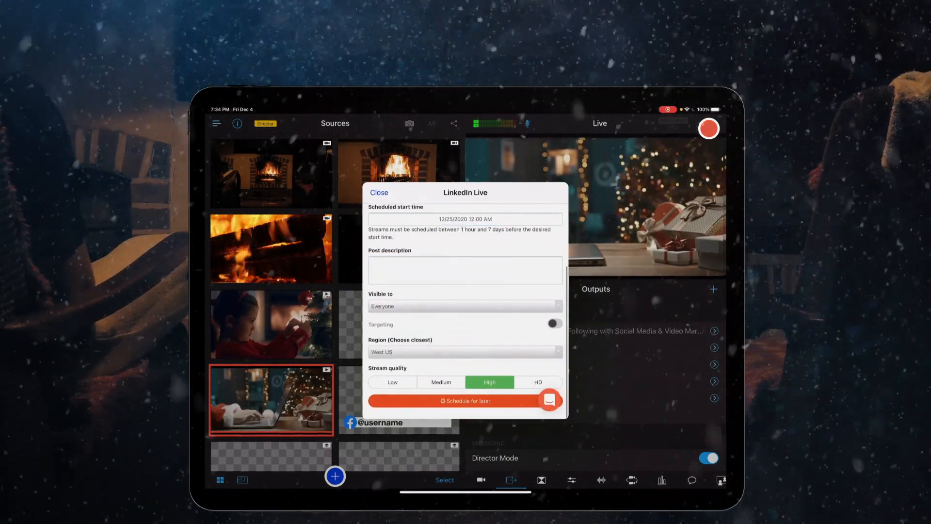
{"action": "left_click", "coordinate": [378, 192]}
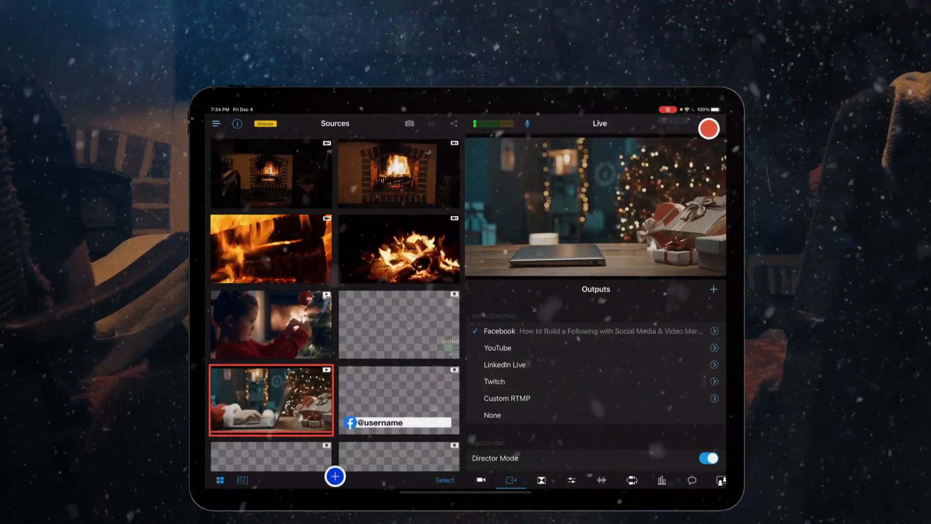